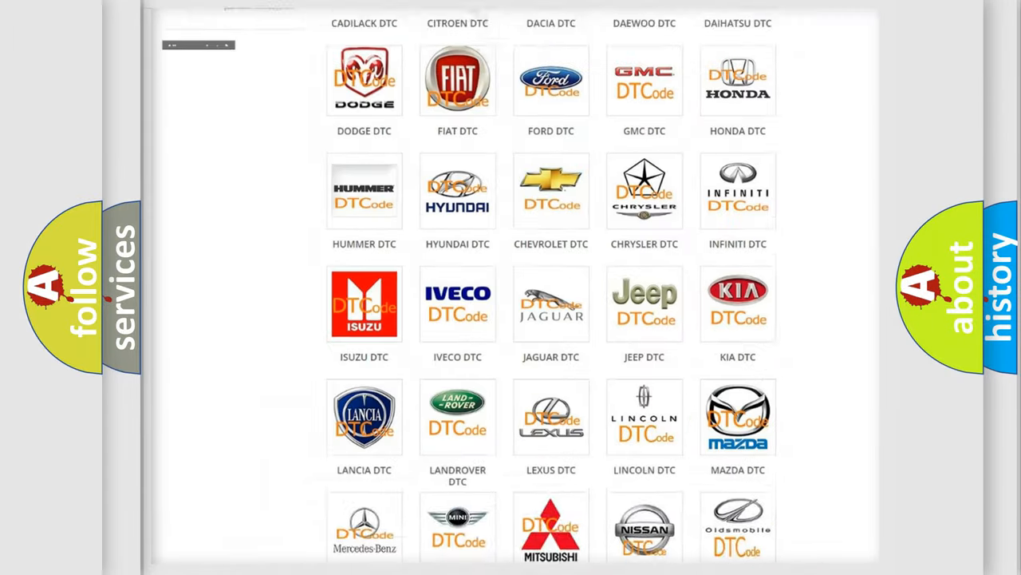
Open the BUICK DTC tile and scroll through its list of Buick trouble codes.
{"action": "scroll", "scroll_direction": "up", "scroll_amount": 3}
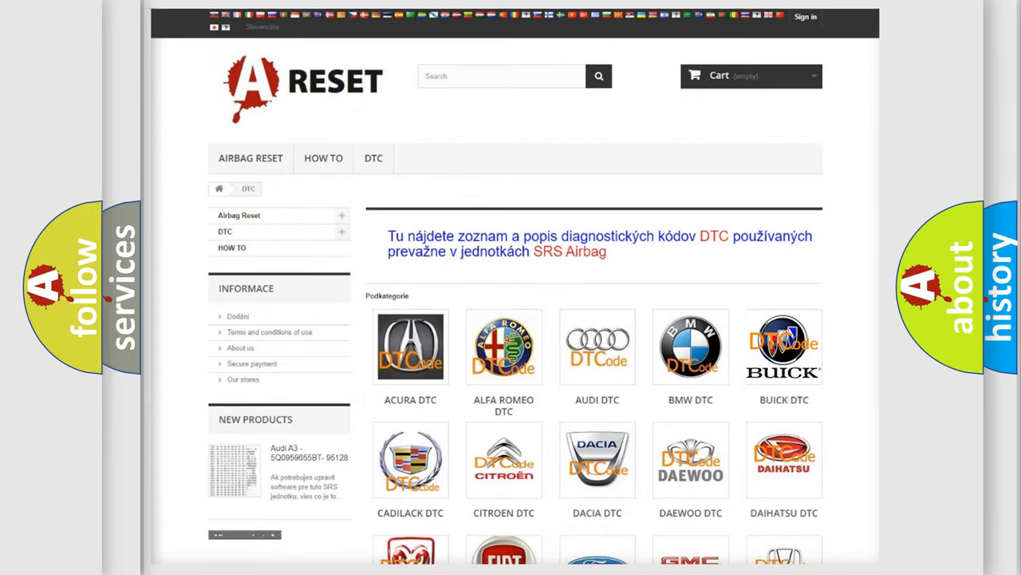
{"action": "left_click", "coordinate": [783, 346]}
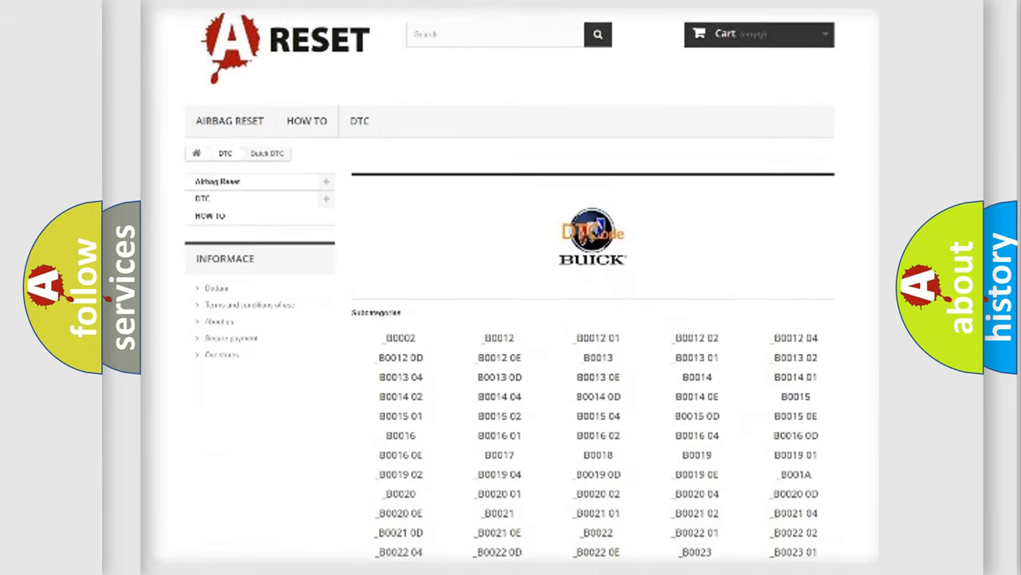
{"action": "scroll", "scroll_direction": "down", "scroll_amount": 3}
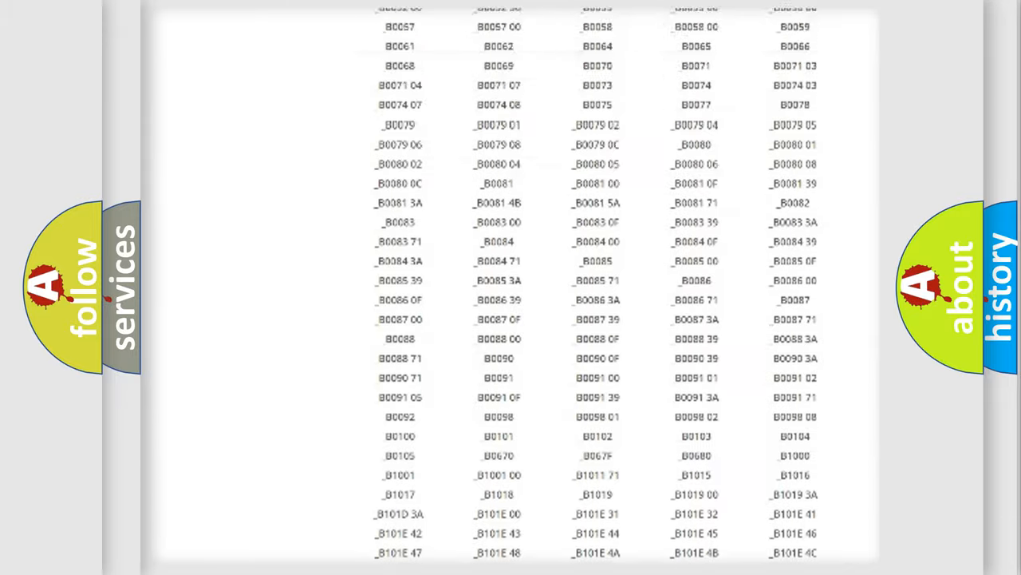